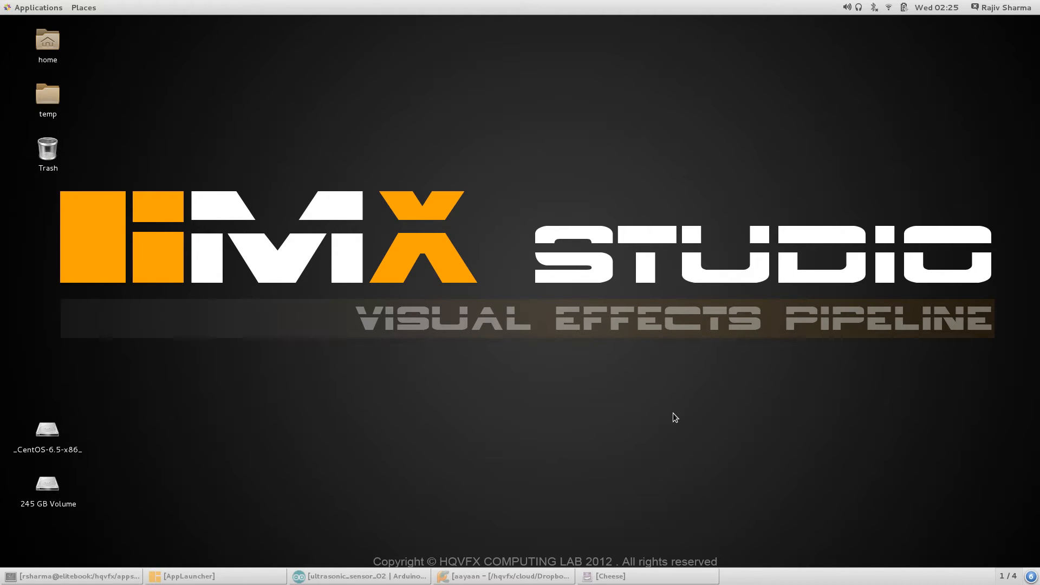
mouse_move(669, 419)
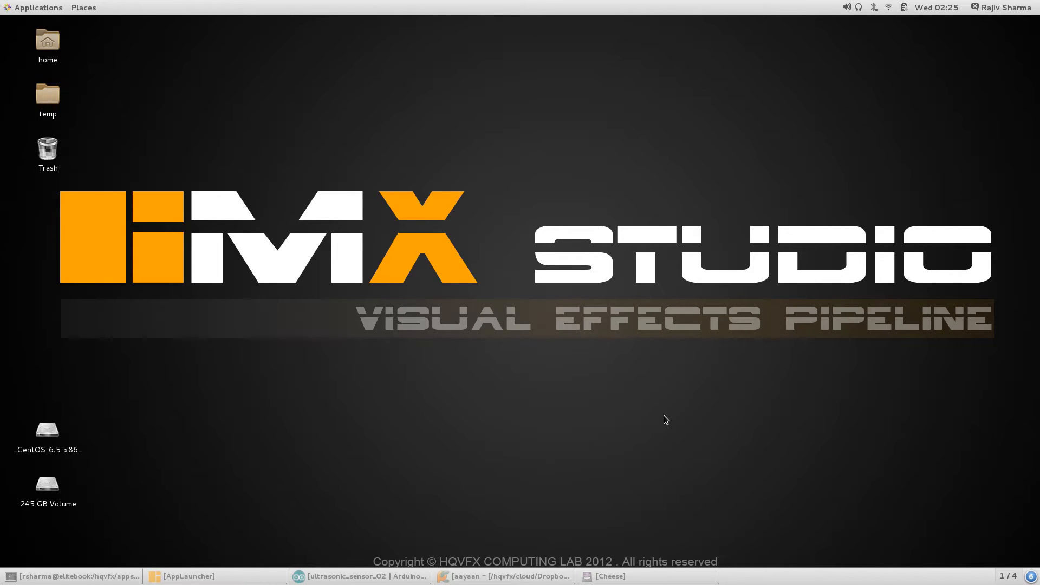
Launch Houdini Apprentice from the desktop launcher into an empty untitled scene
left_click(35, 7)
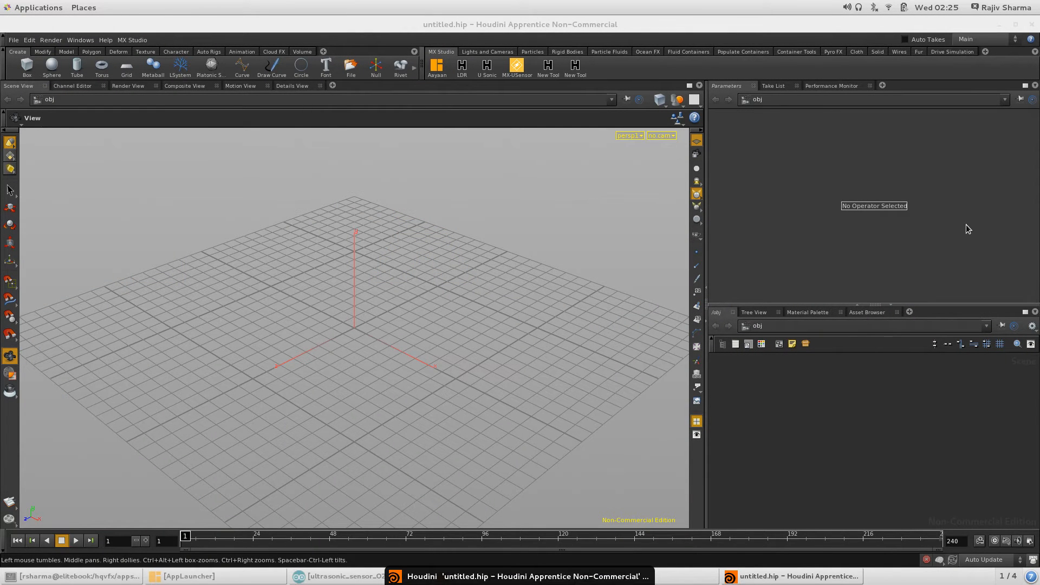
Load the saved mxu_sensor_demo_v01.hipnc scene with teapot, grid, camera and light
left_click(12, 40)
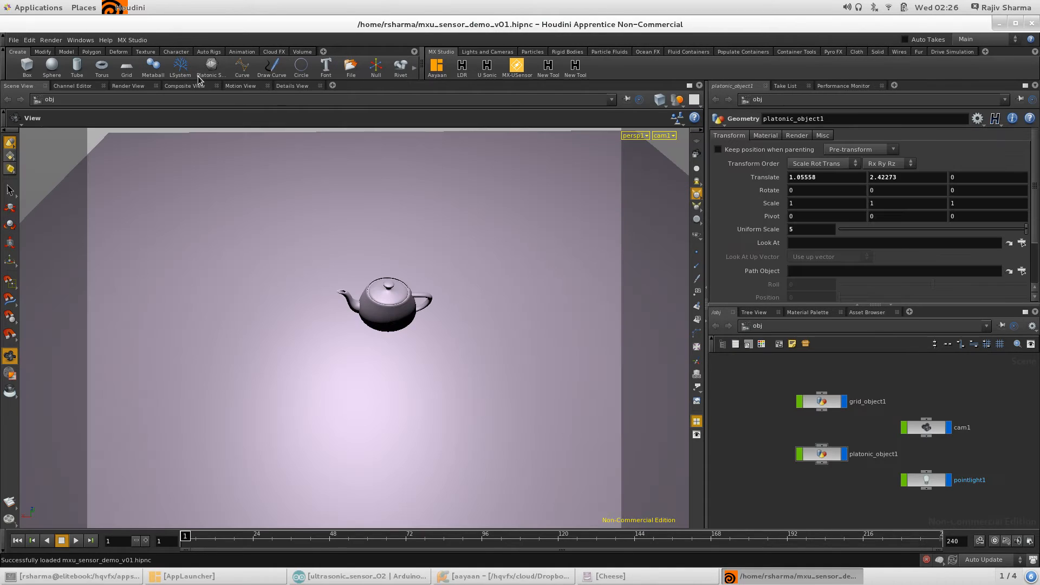
mouse_move(434, 353)
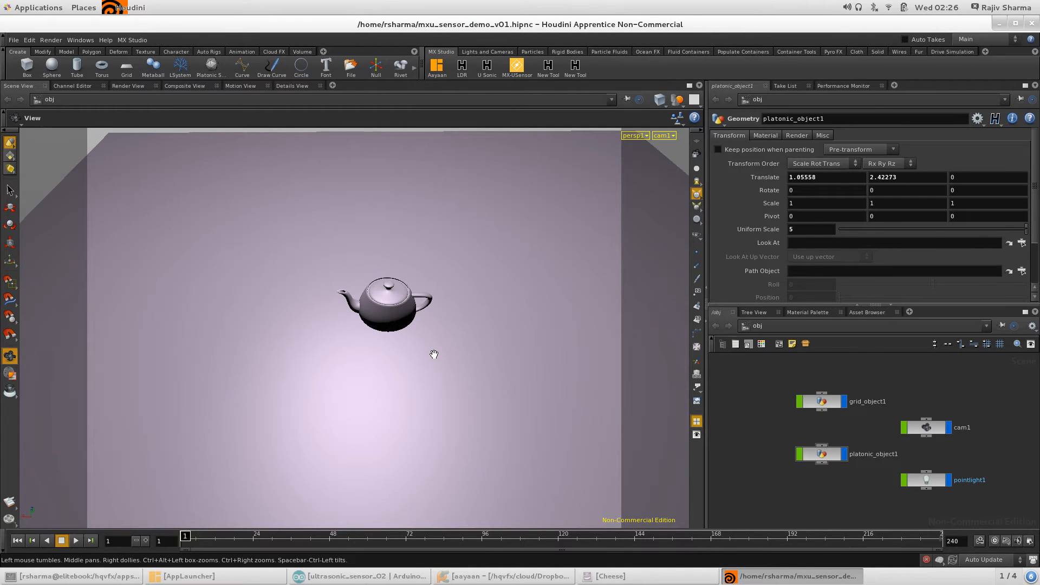
mouse_move(449, 363)
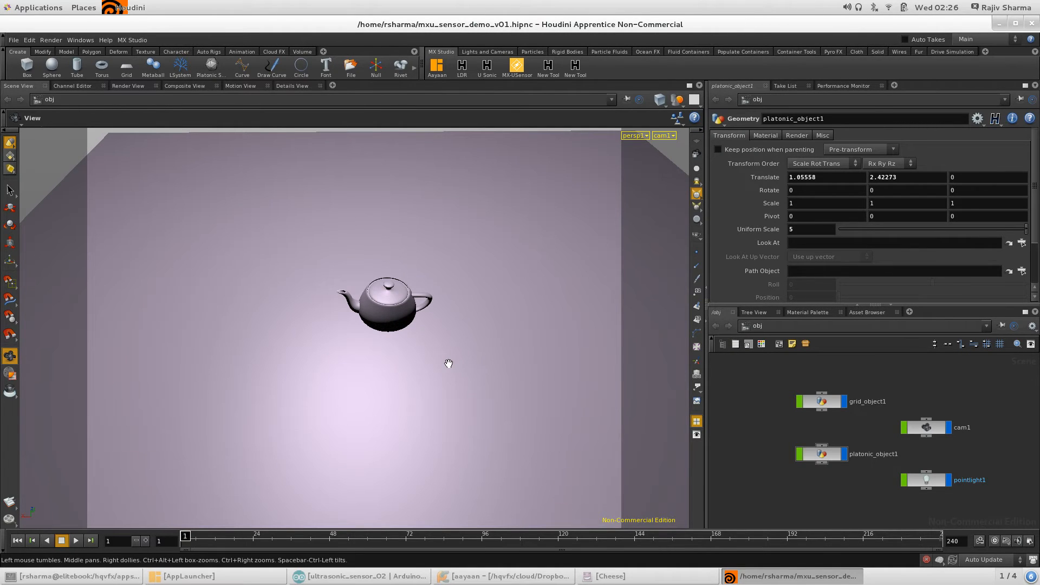
mouse_move(517, 215)
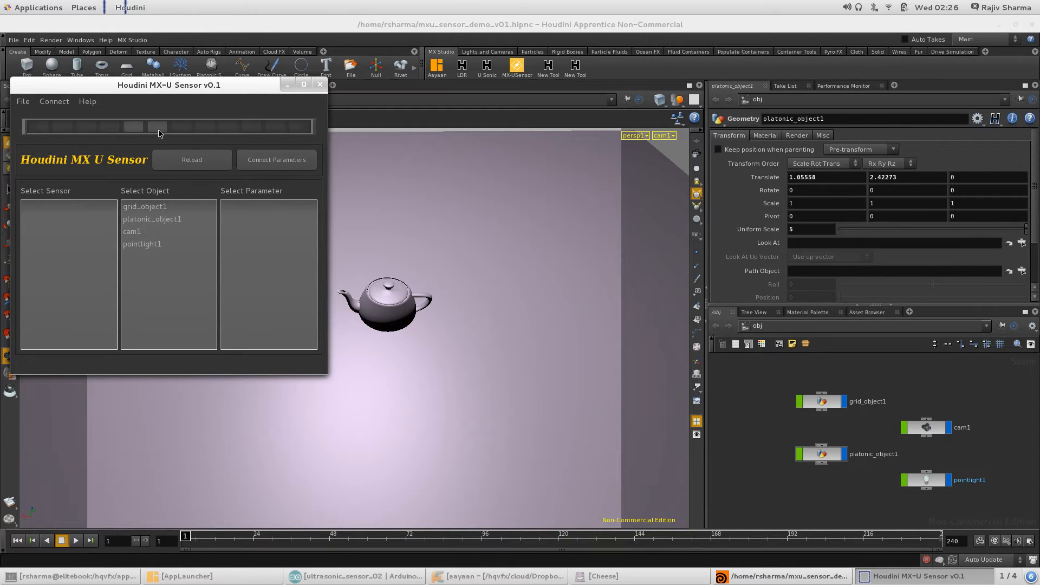
mouse_move(347, 141)
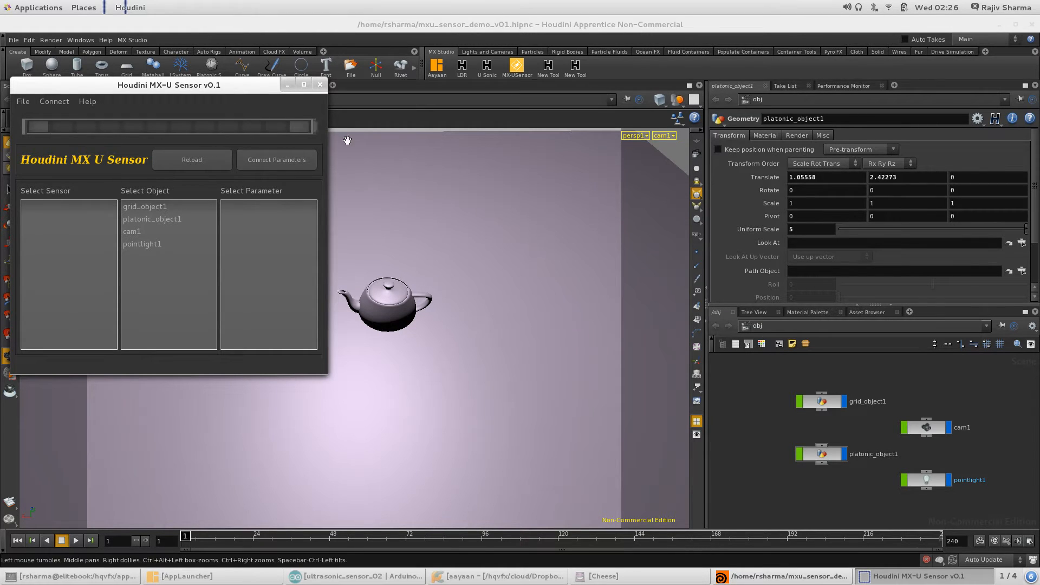
mouse_move(225, 213)
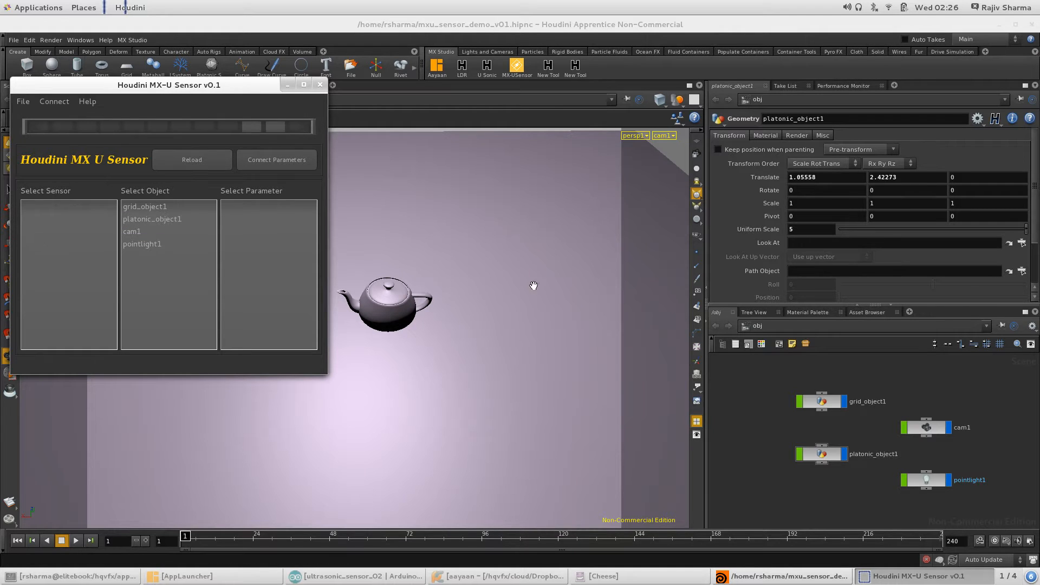
Create an MX USonic node and choose mx_usonic1 in the MX-U Sensor window's sensor list
right_click(168, 85)
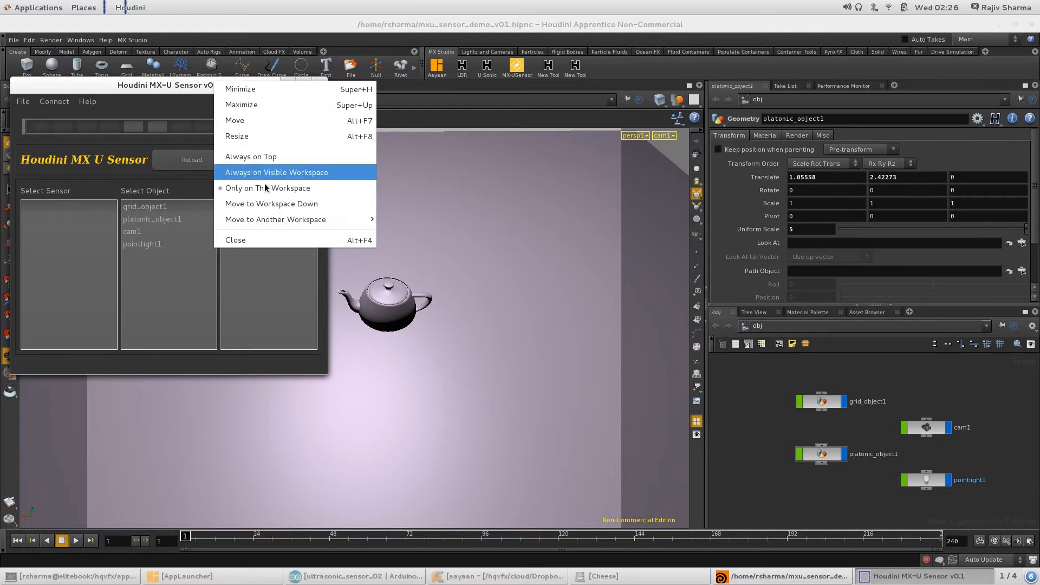
left_click(275, 171)
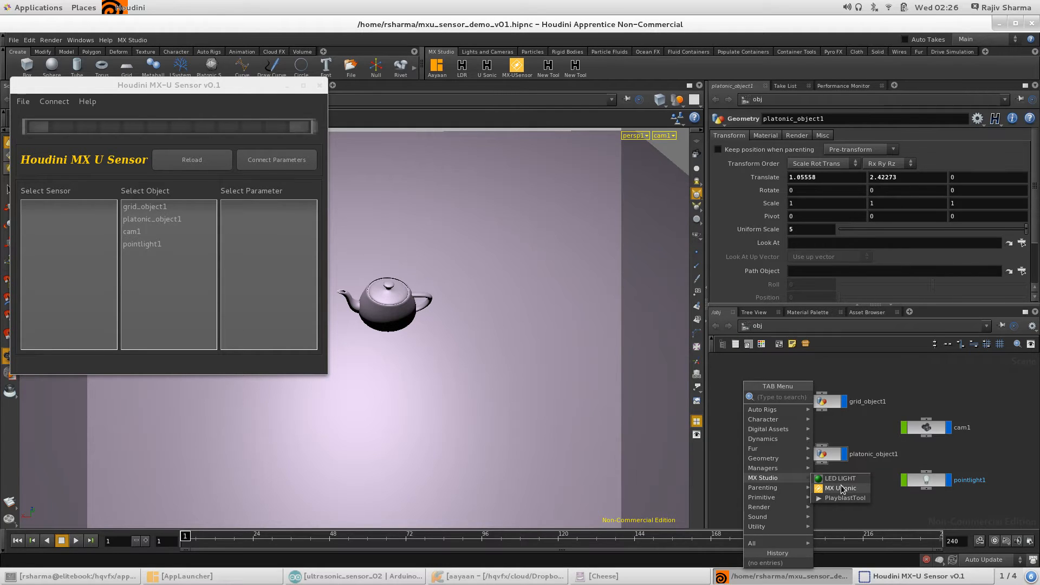
left_click(839, 488)
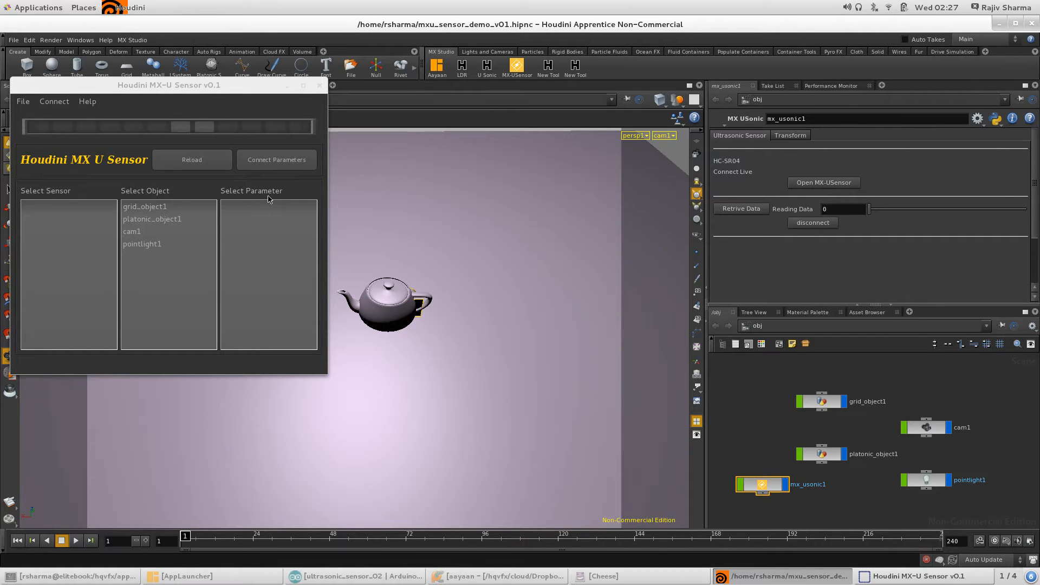
left_click(43, 207)
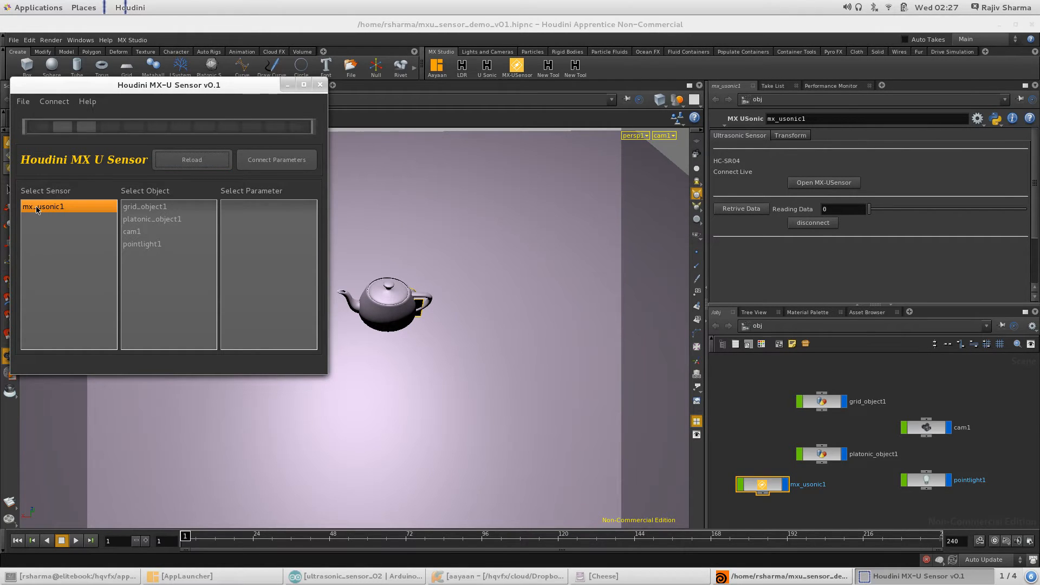
left_click(145, 207)
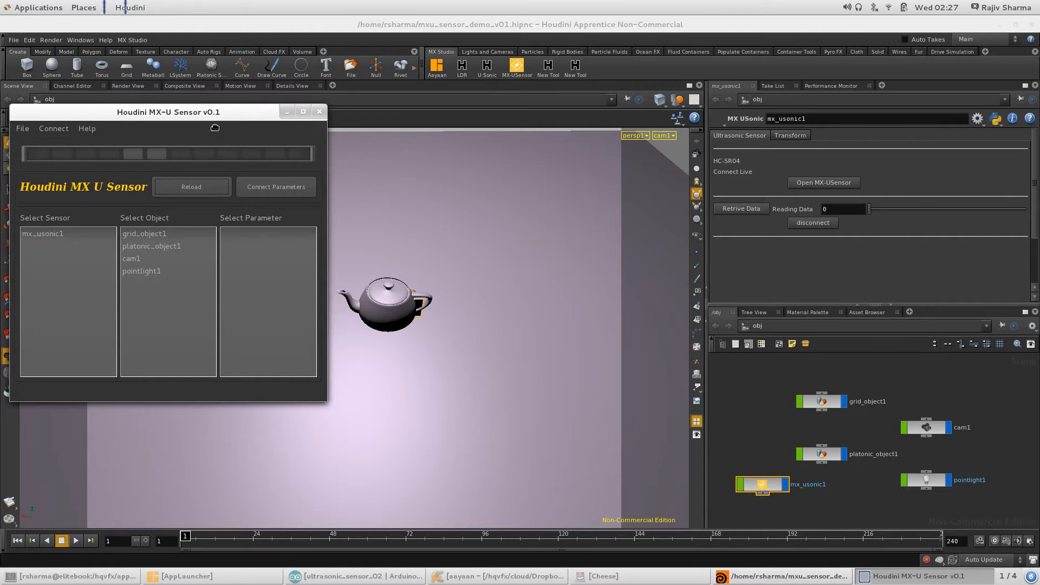
Add a torus beside the teapot and choose torus_object1 in the sensor window's object list
left_click_drag(168, 111, 180, 136)
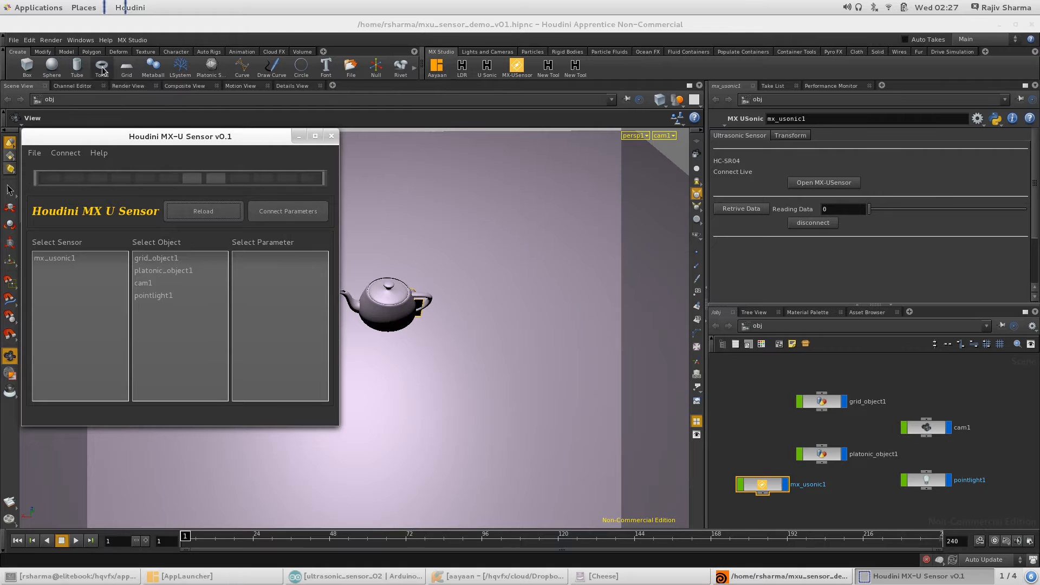
left_click(101, 64)
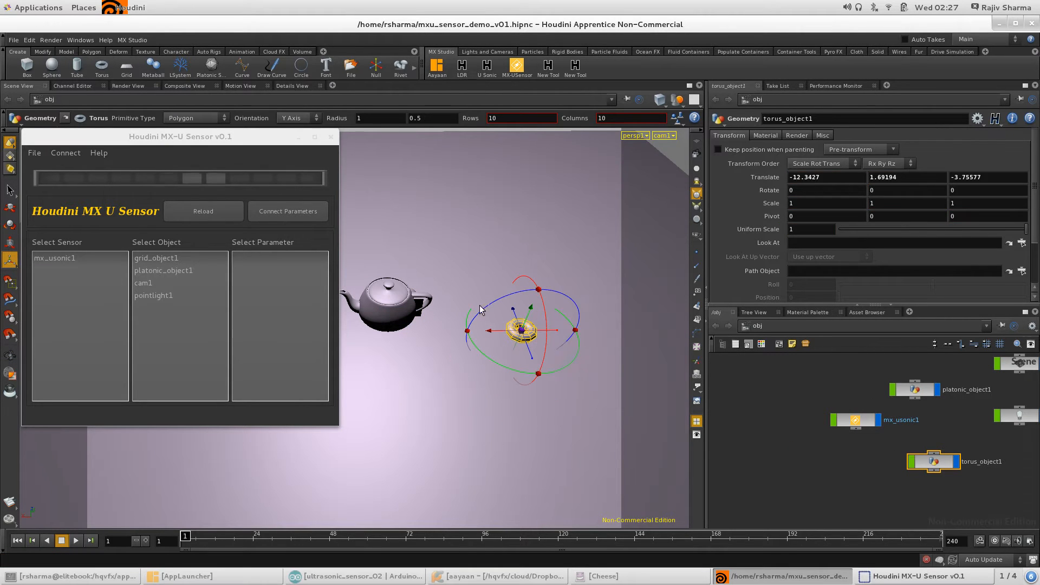
left_click(159, 308)
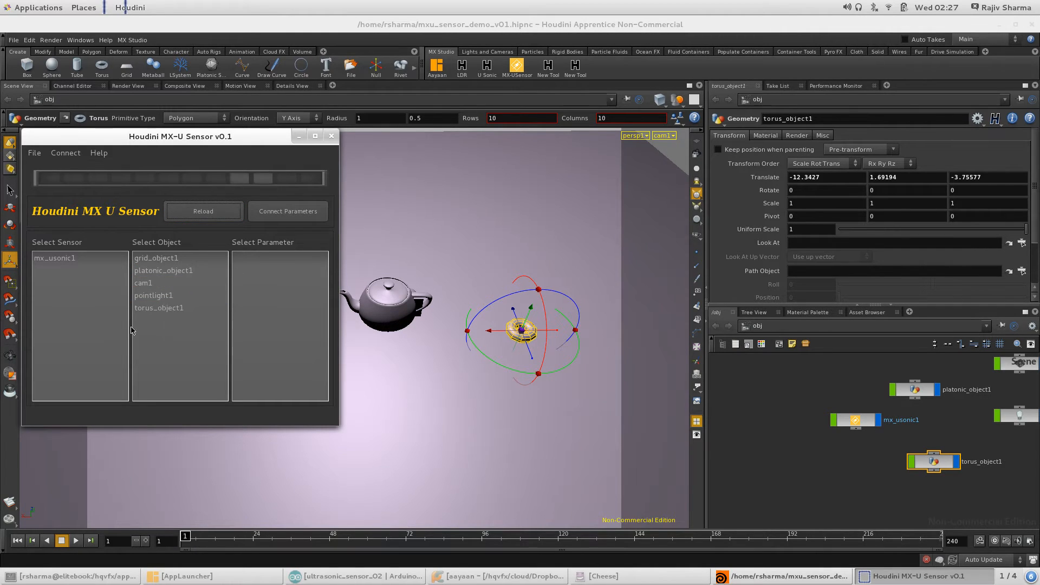
left_click(159, 308)
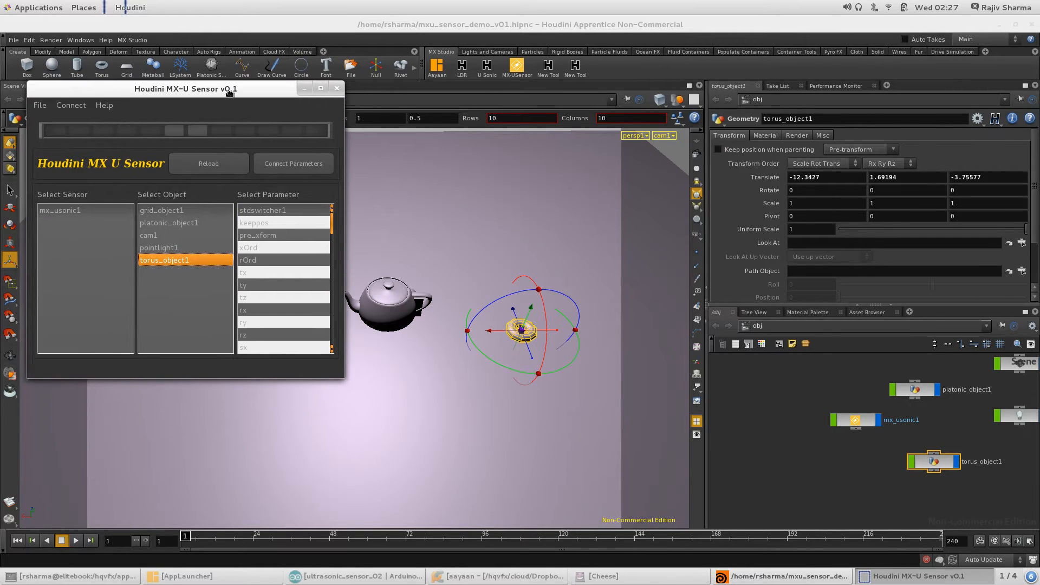
Try pointlight1, then make platonic_object1 (the teapot) the chosen target object
left_click_drag(186, 88, 186, 74)
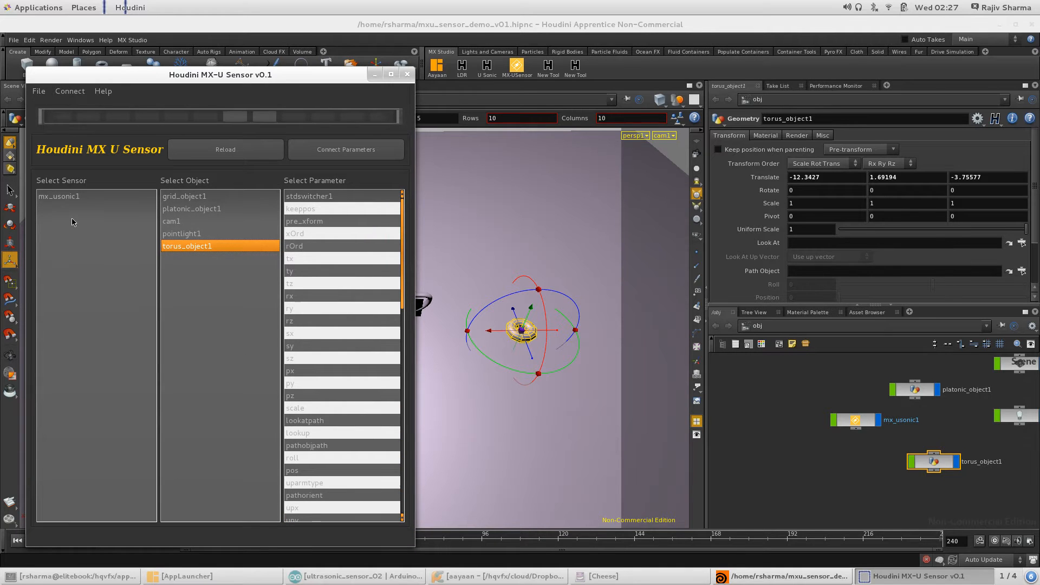
left_click(189, 233)
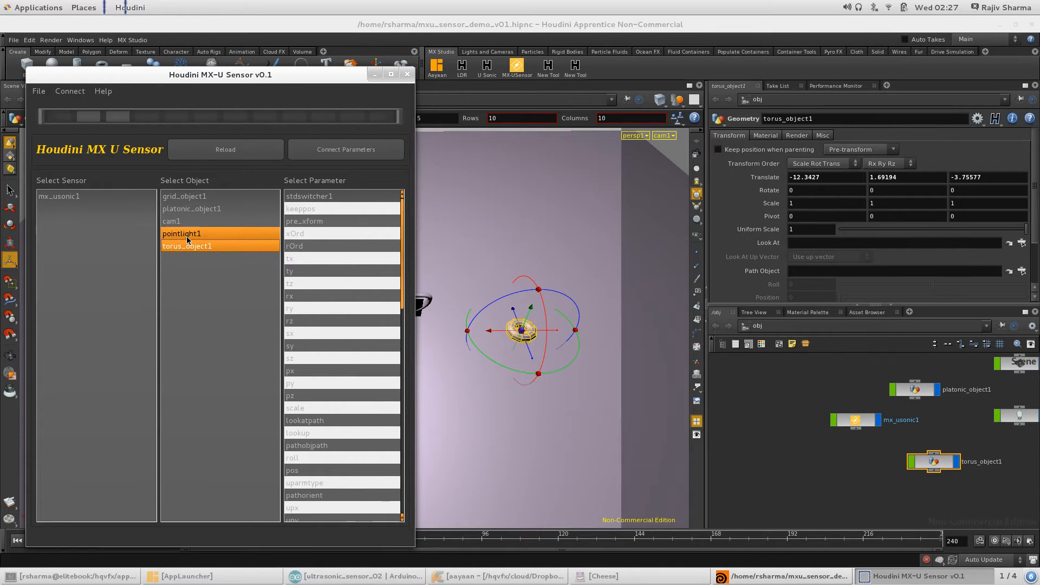
left_click(319, 234)
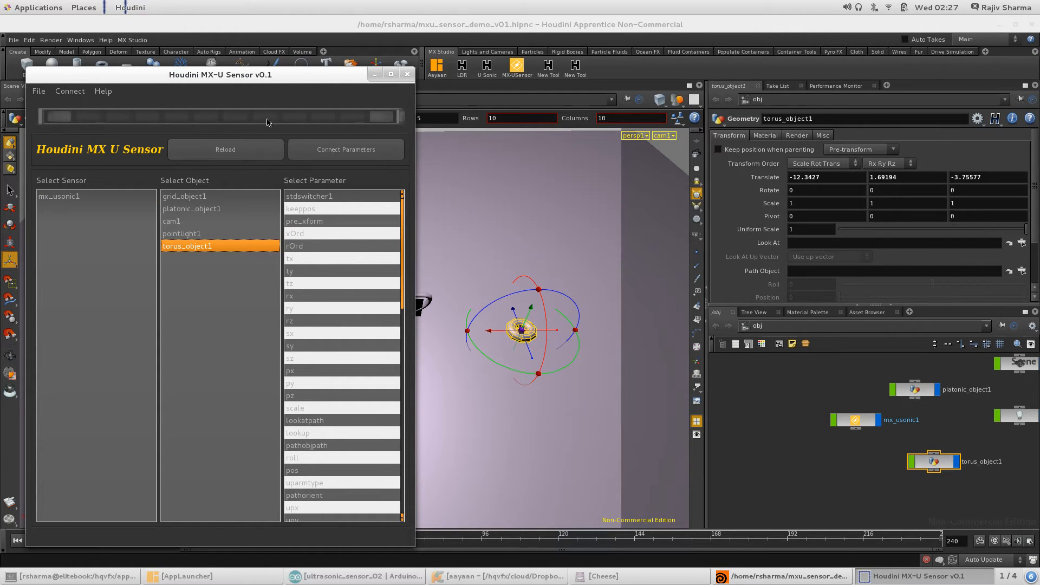
left_click(342, 283)
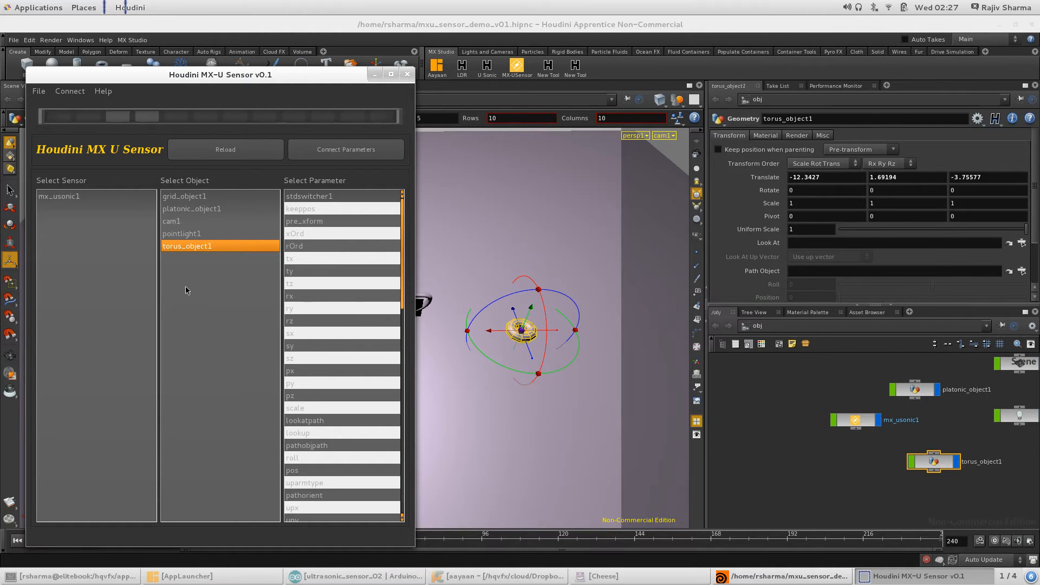
left_click(182, 234)
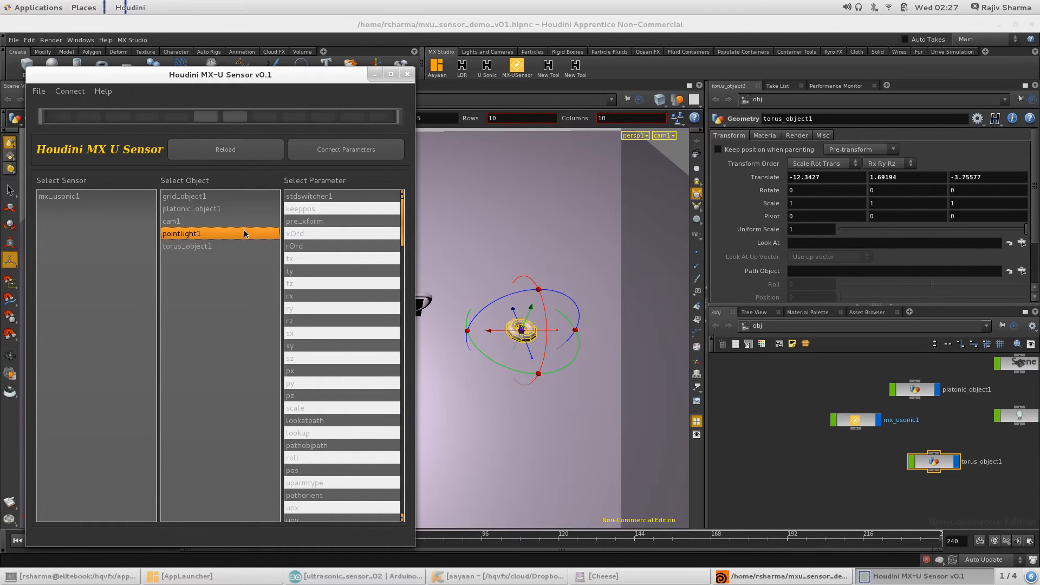
left_click(219, 221)
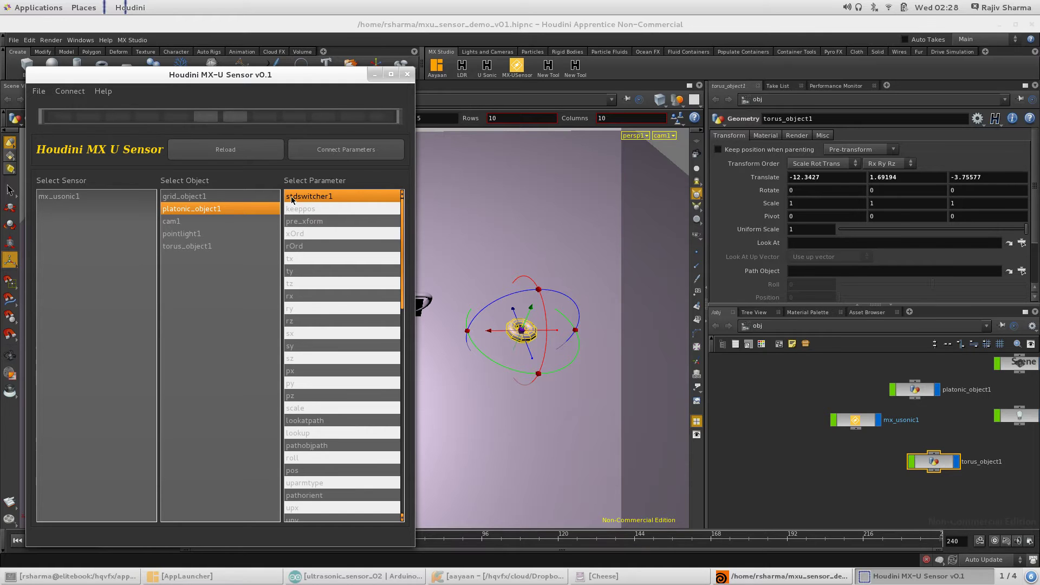
Try pre_xform, ty and tx as the driven parameter, then leave none selected
left_click(308, 221)
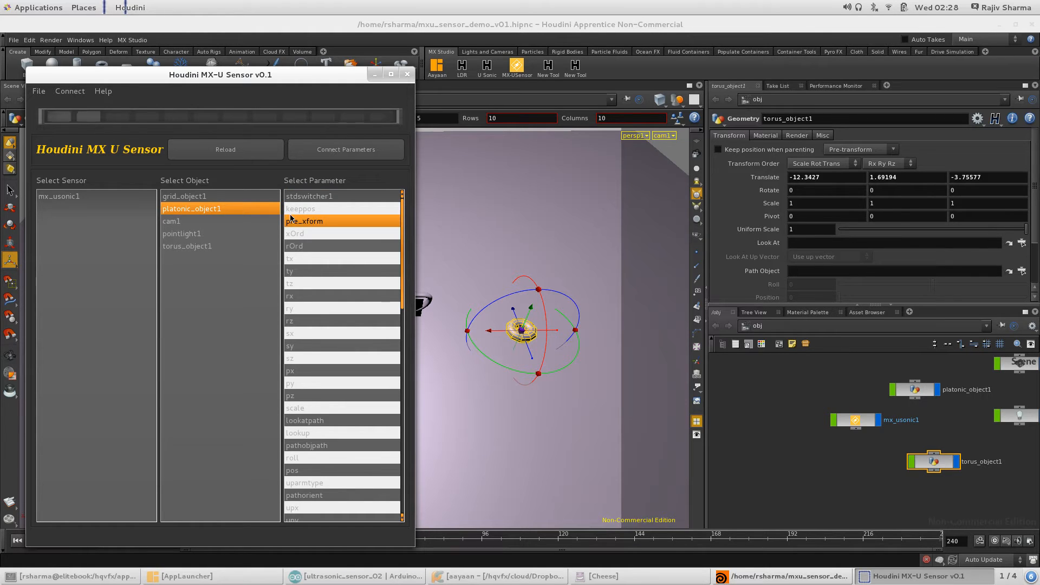
left_click(342, 271)
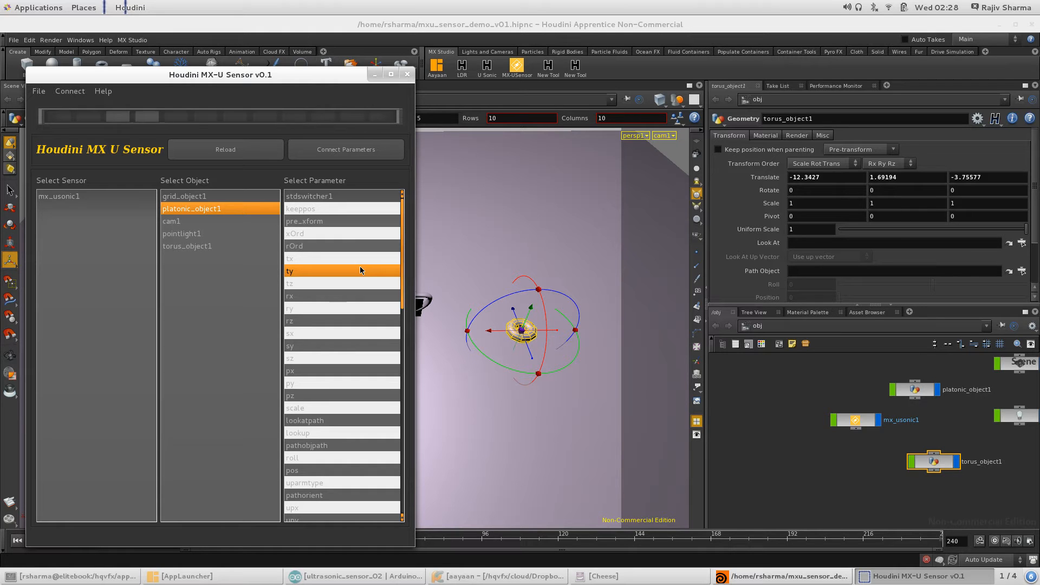
left_click(331, 258)
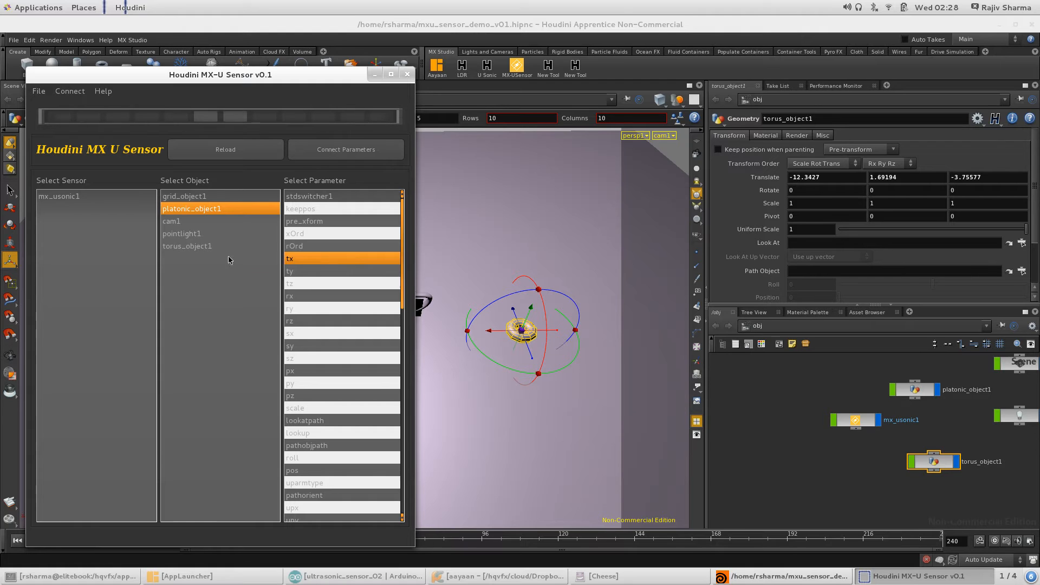
left_click(342, 258)
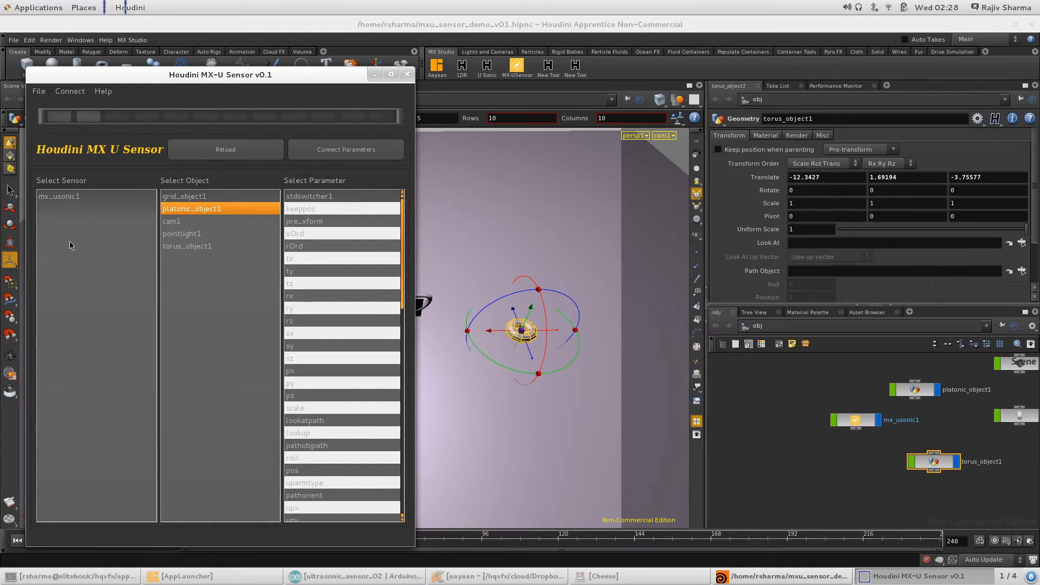
left_click(187, 246)
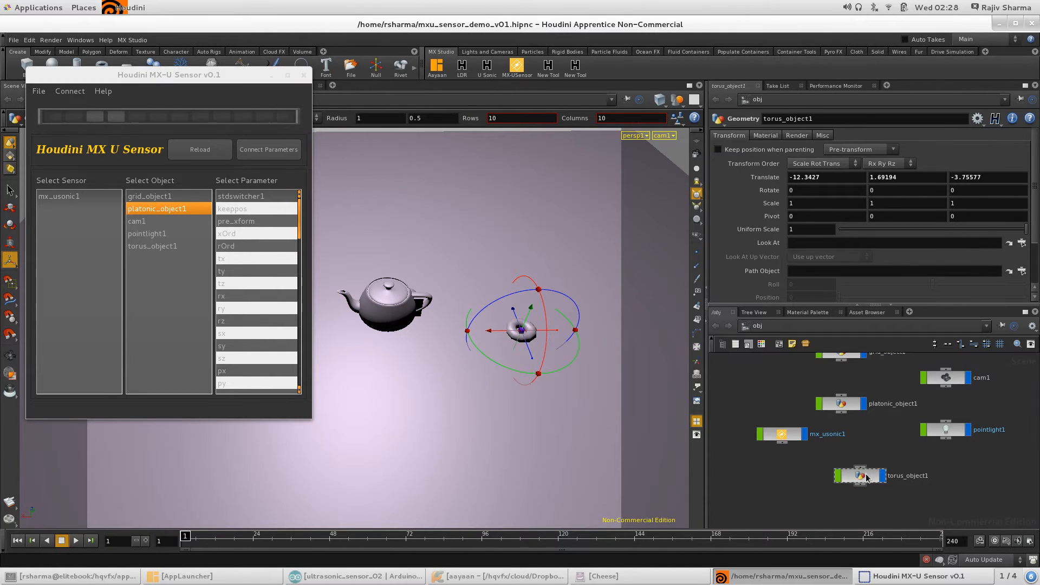
Delete the torus_object1 node, leaving only the teapot in the viewport
left_click(859, 475)
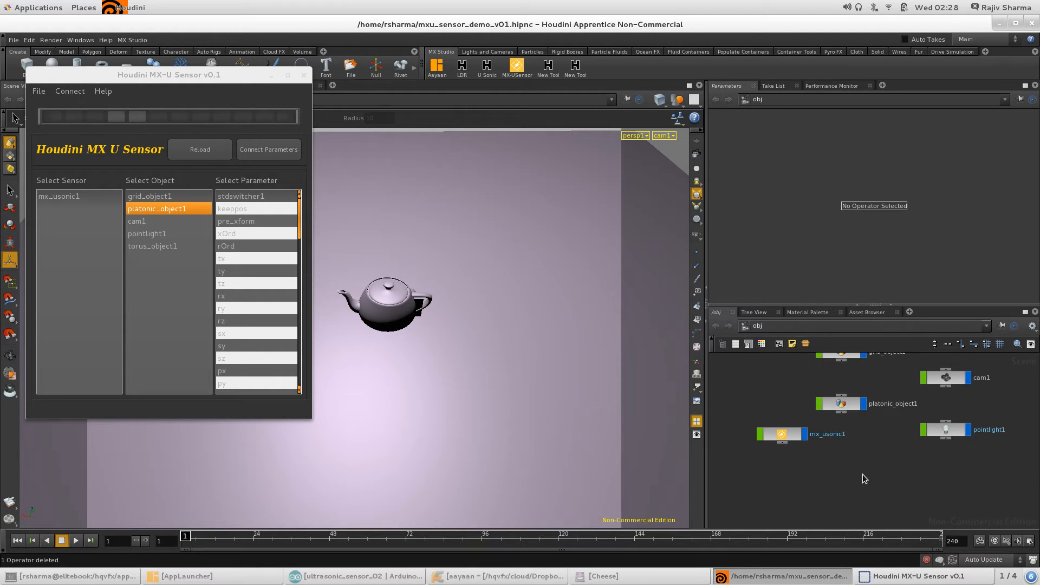
left_click(136, 221)
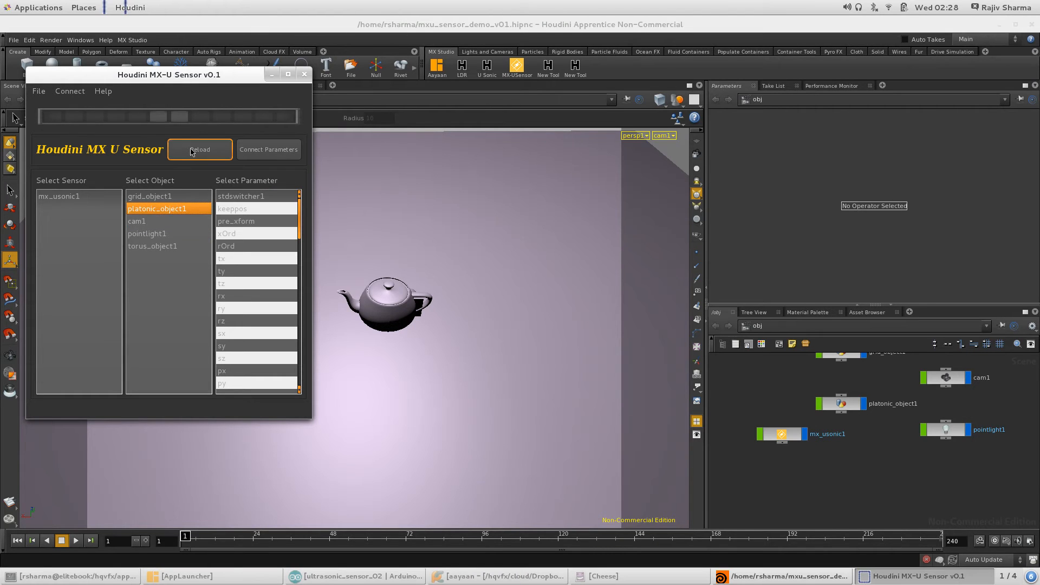
Refresh the object list and connect mx_usonic1 to platonic_object1's ty parameter
left_click(200, 150)
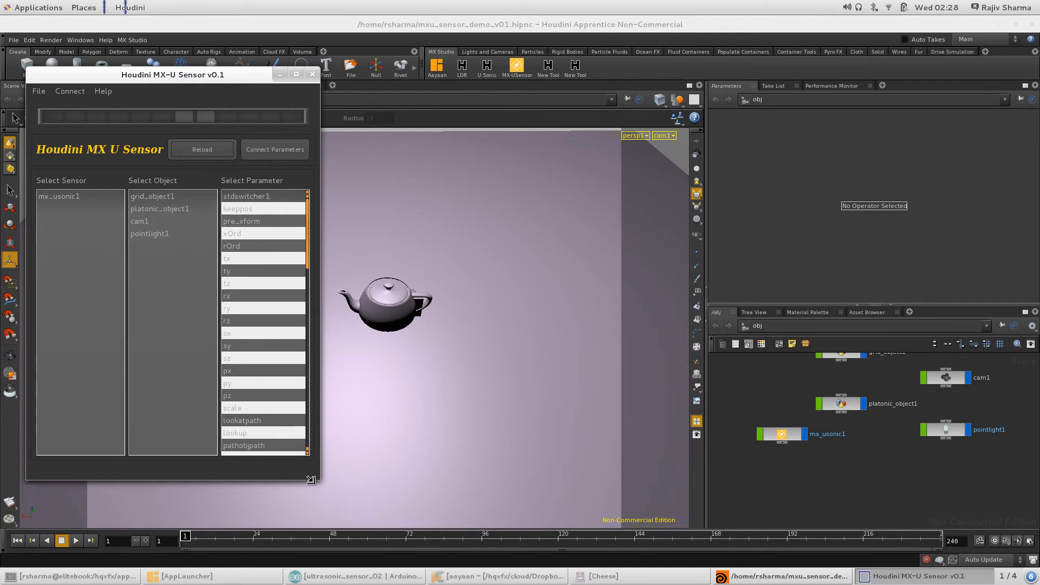
left_click(259, 271)
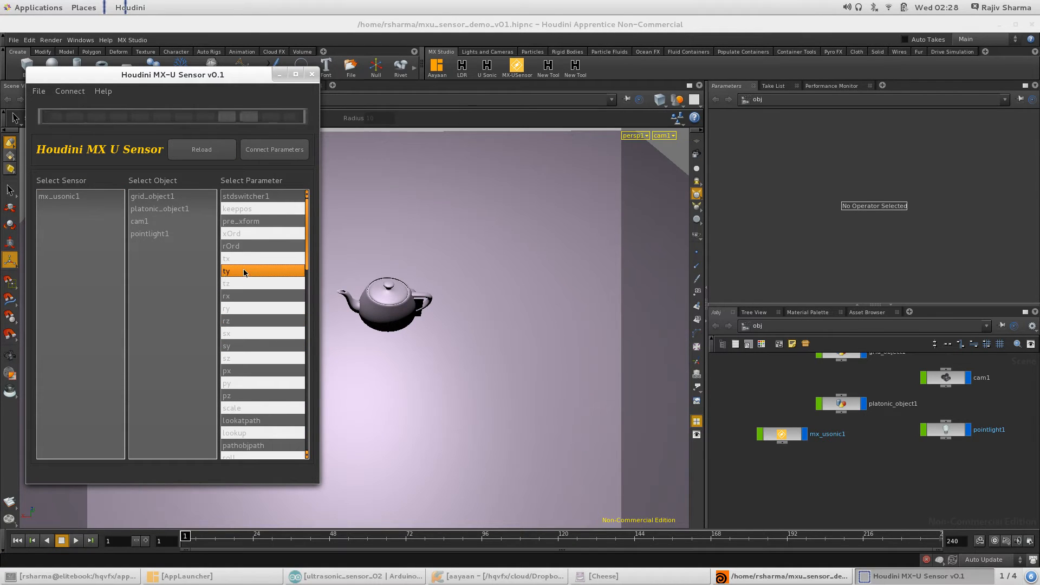
left_click(152, 195)
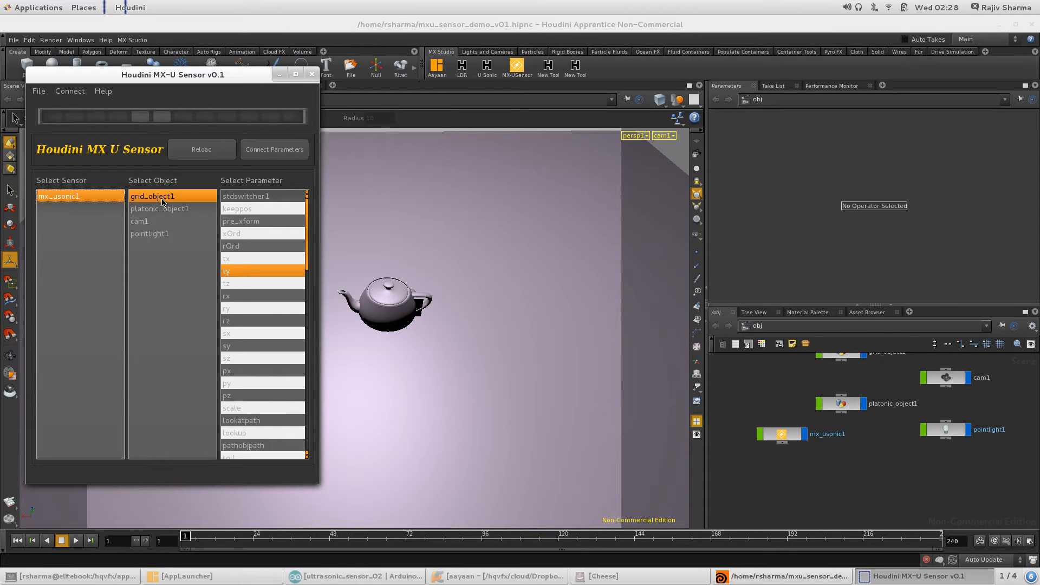
left_click(159, 208)
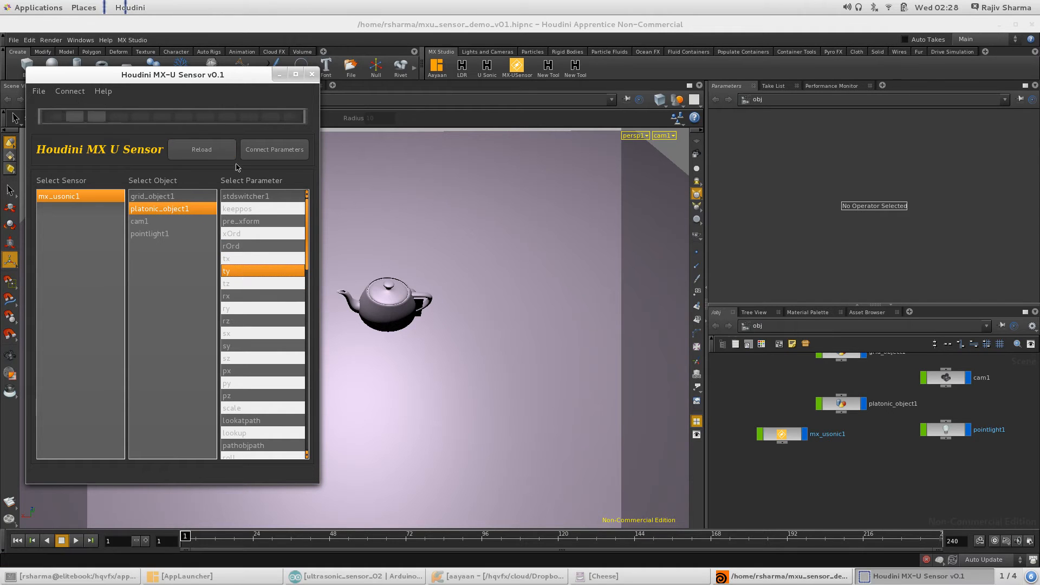
left_click(274, 149)
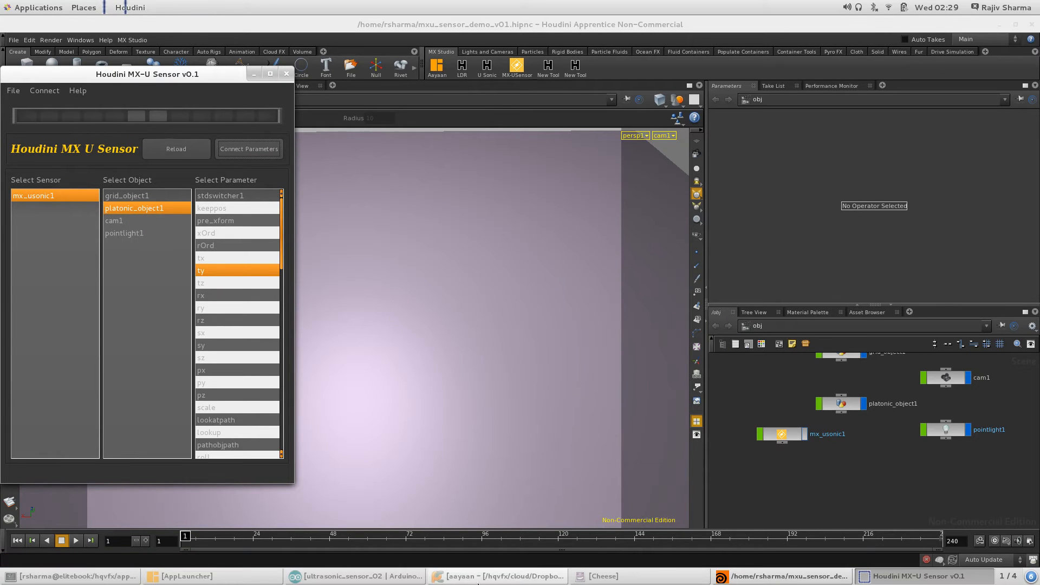
Switch the viewport from cam1 to no camera to watch the teapot move above the grid
left_click(600, 576)
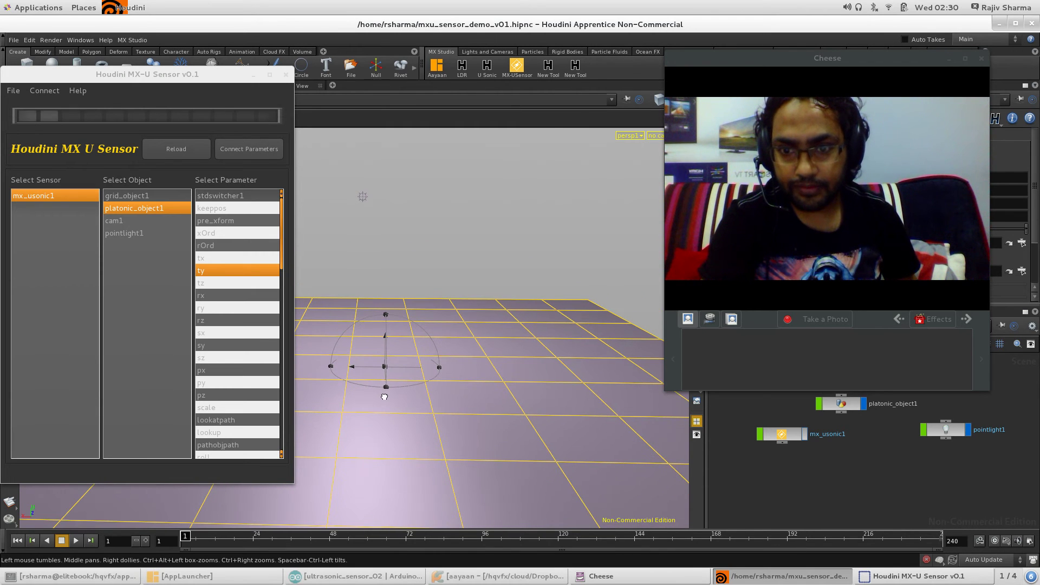
left_click(385, 367)
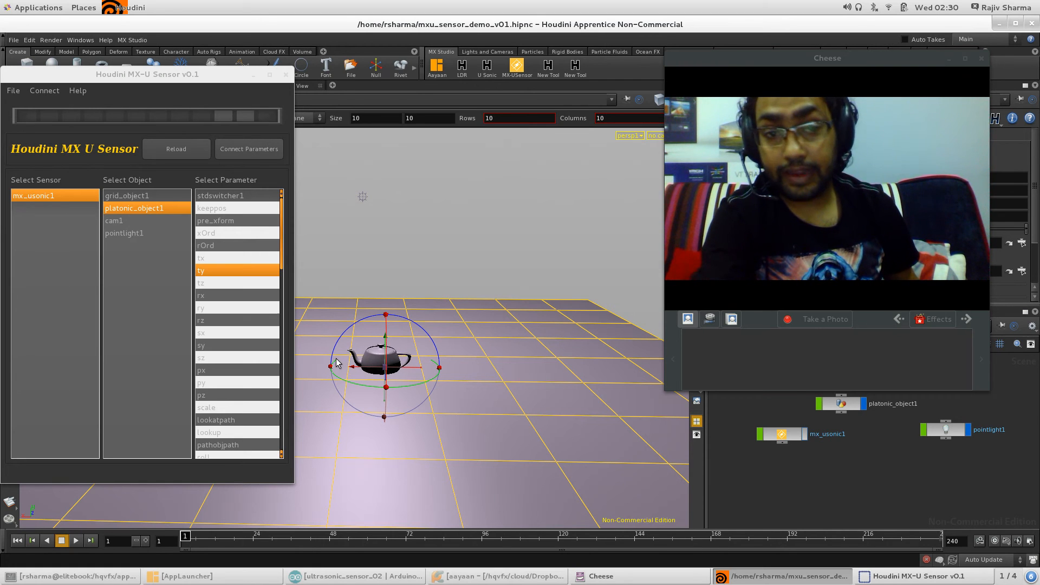
Try rx and tz, then connect mx_usonic1 to platonic_object1's tx so the teapot moves sideways
left_click(219, 295)
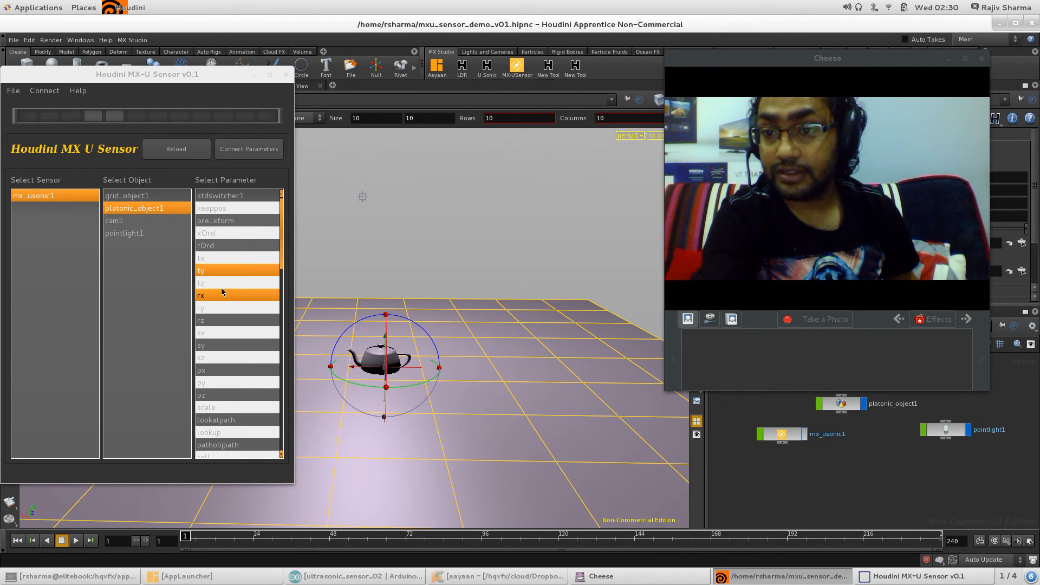
left_click(226, 283)
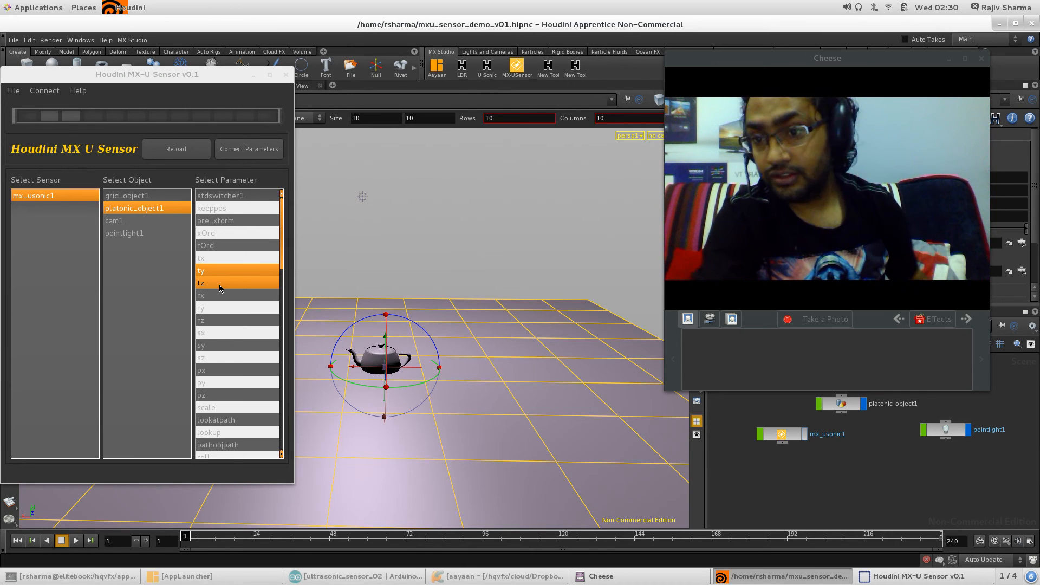
left_click(201, 271)
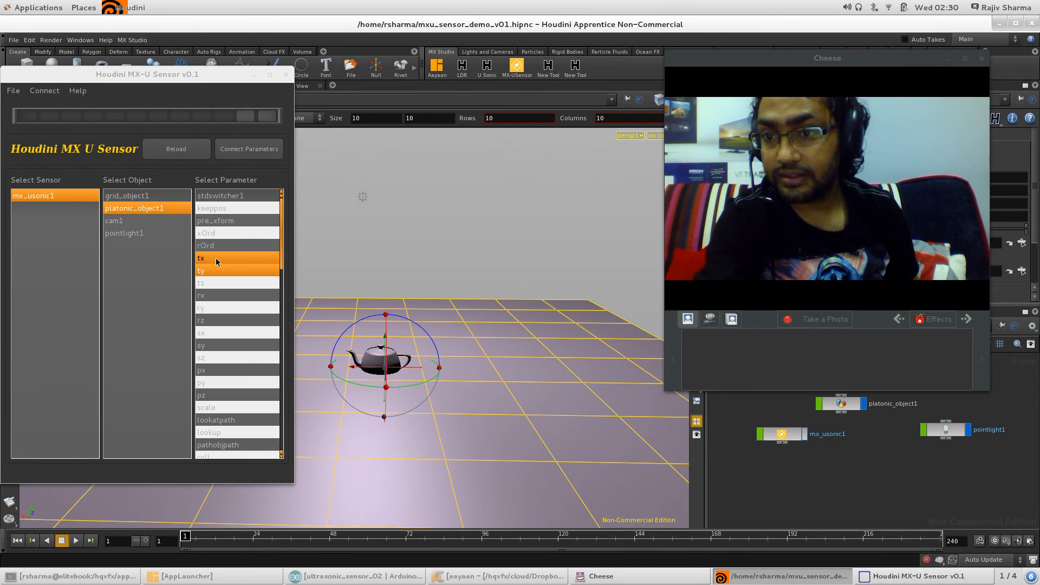
left_click(248, 148)
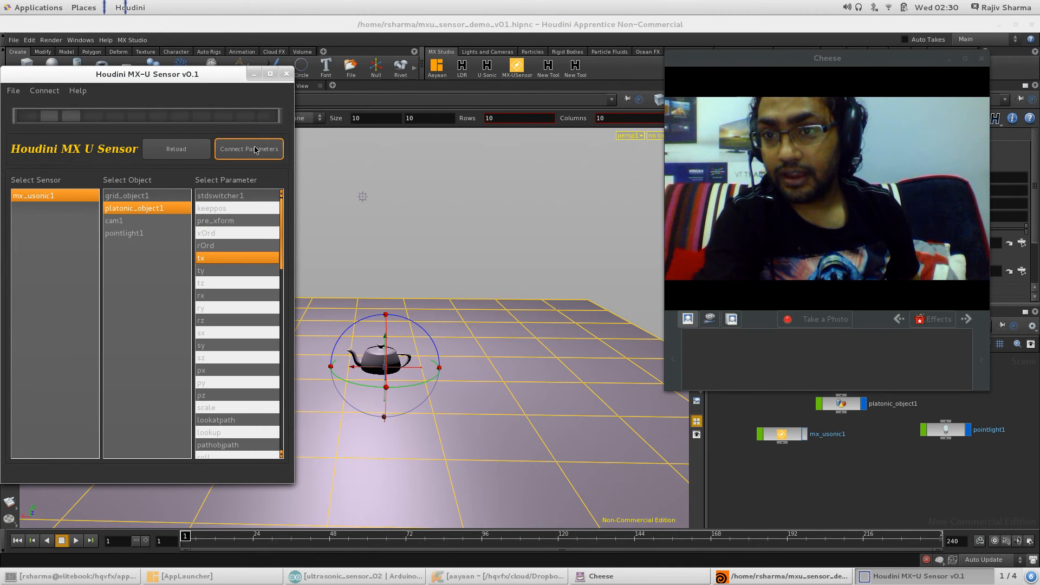
left_click(249, 149)
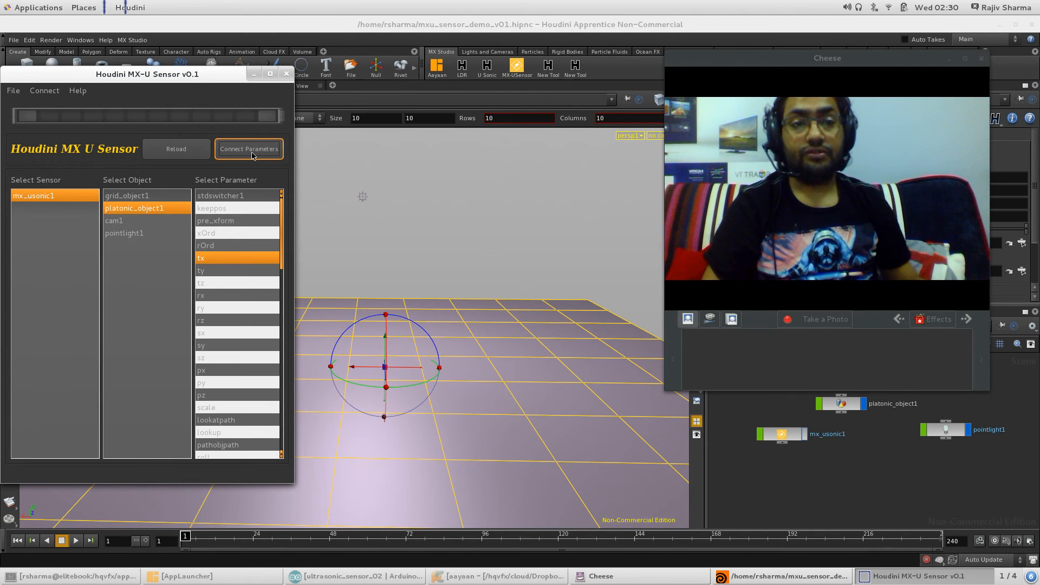
left_click(249, 148)
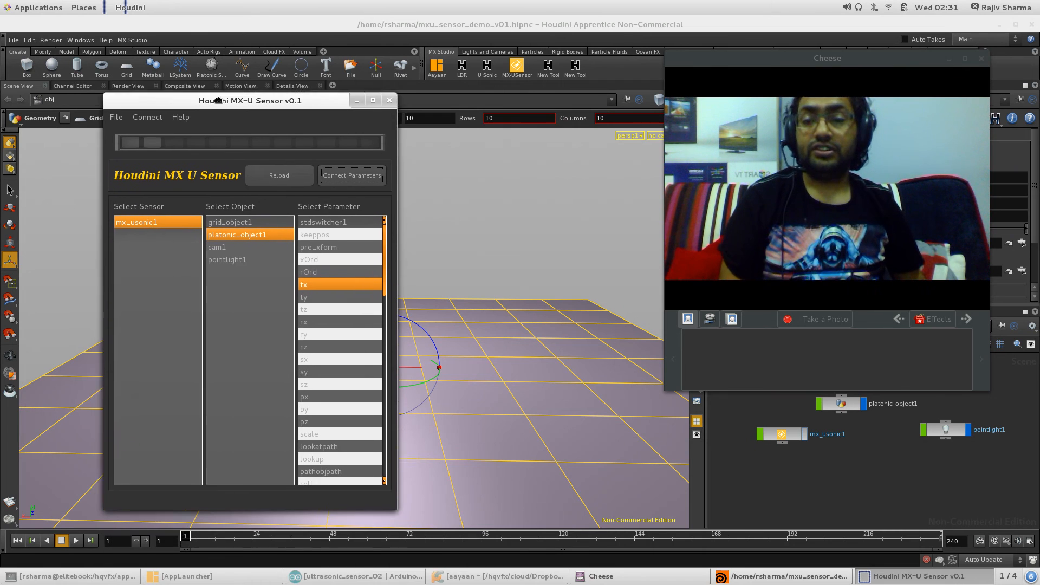
Nudge the MX-U Sensor window while grid_object1's transform parameters are displayed
left_click_drag(249, 100, 242, 96)
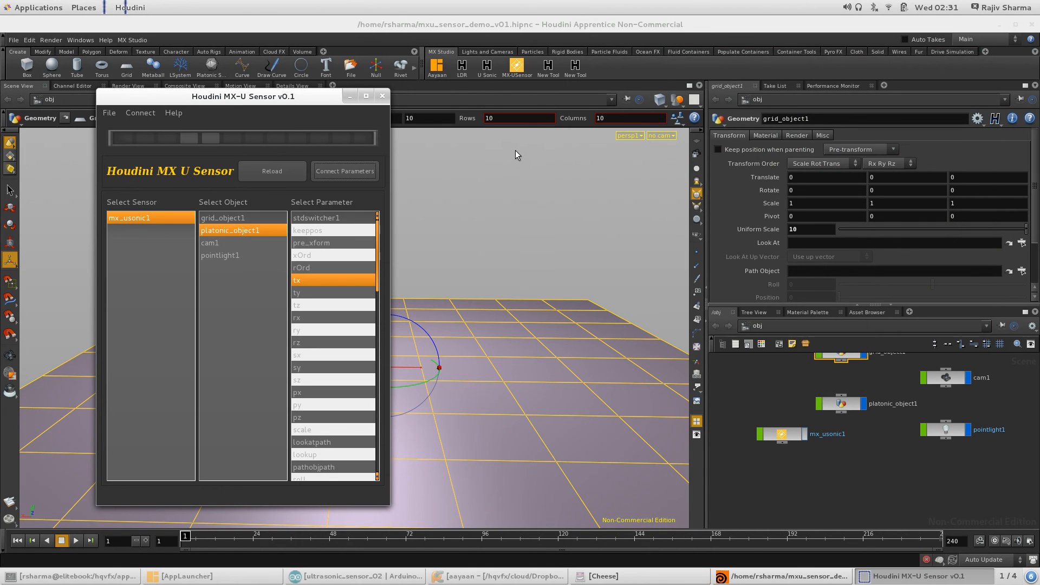
mouse_move(617, 419)
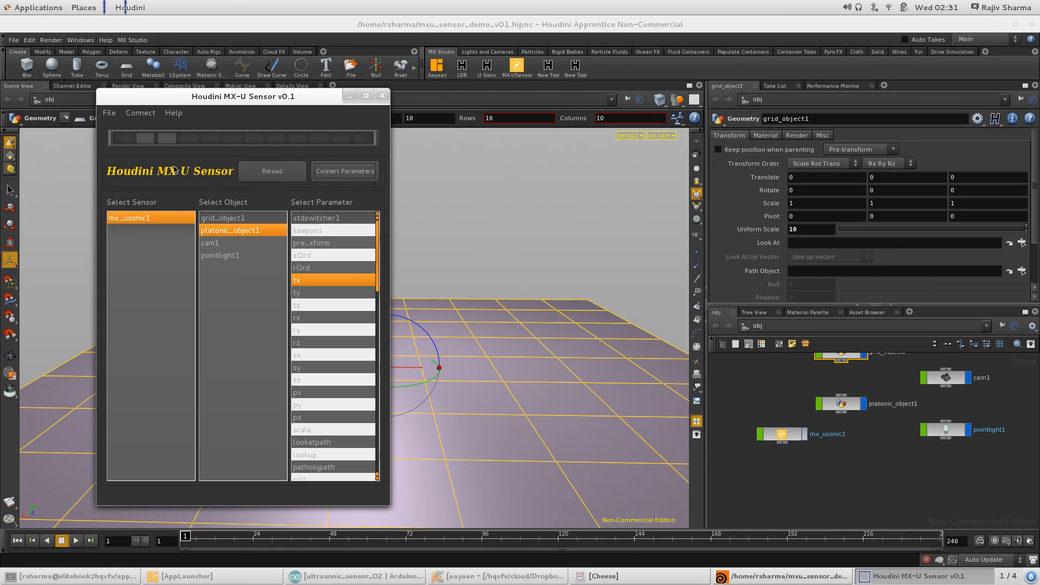
mouse_move(212, 167)
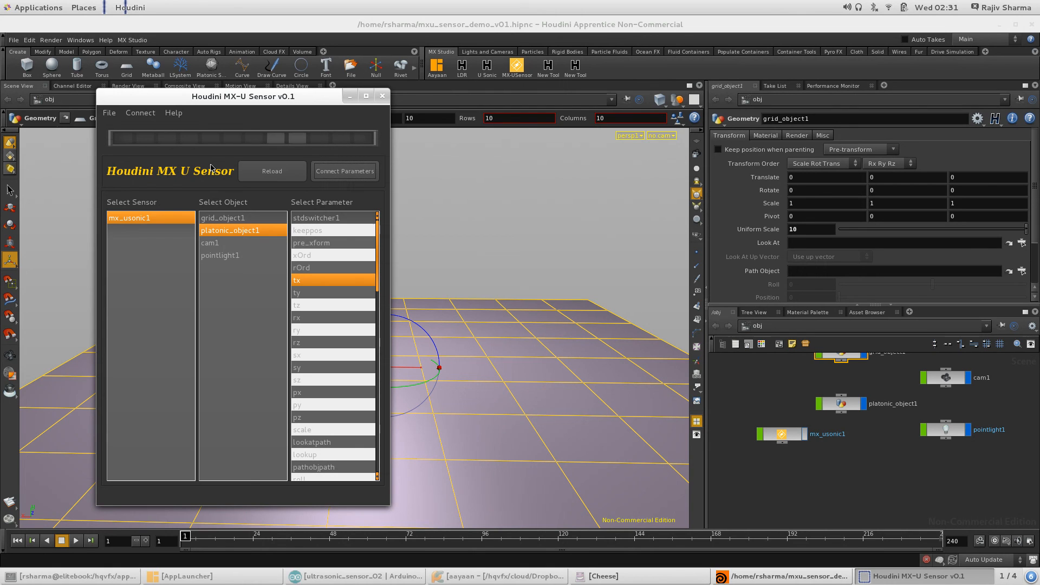